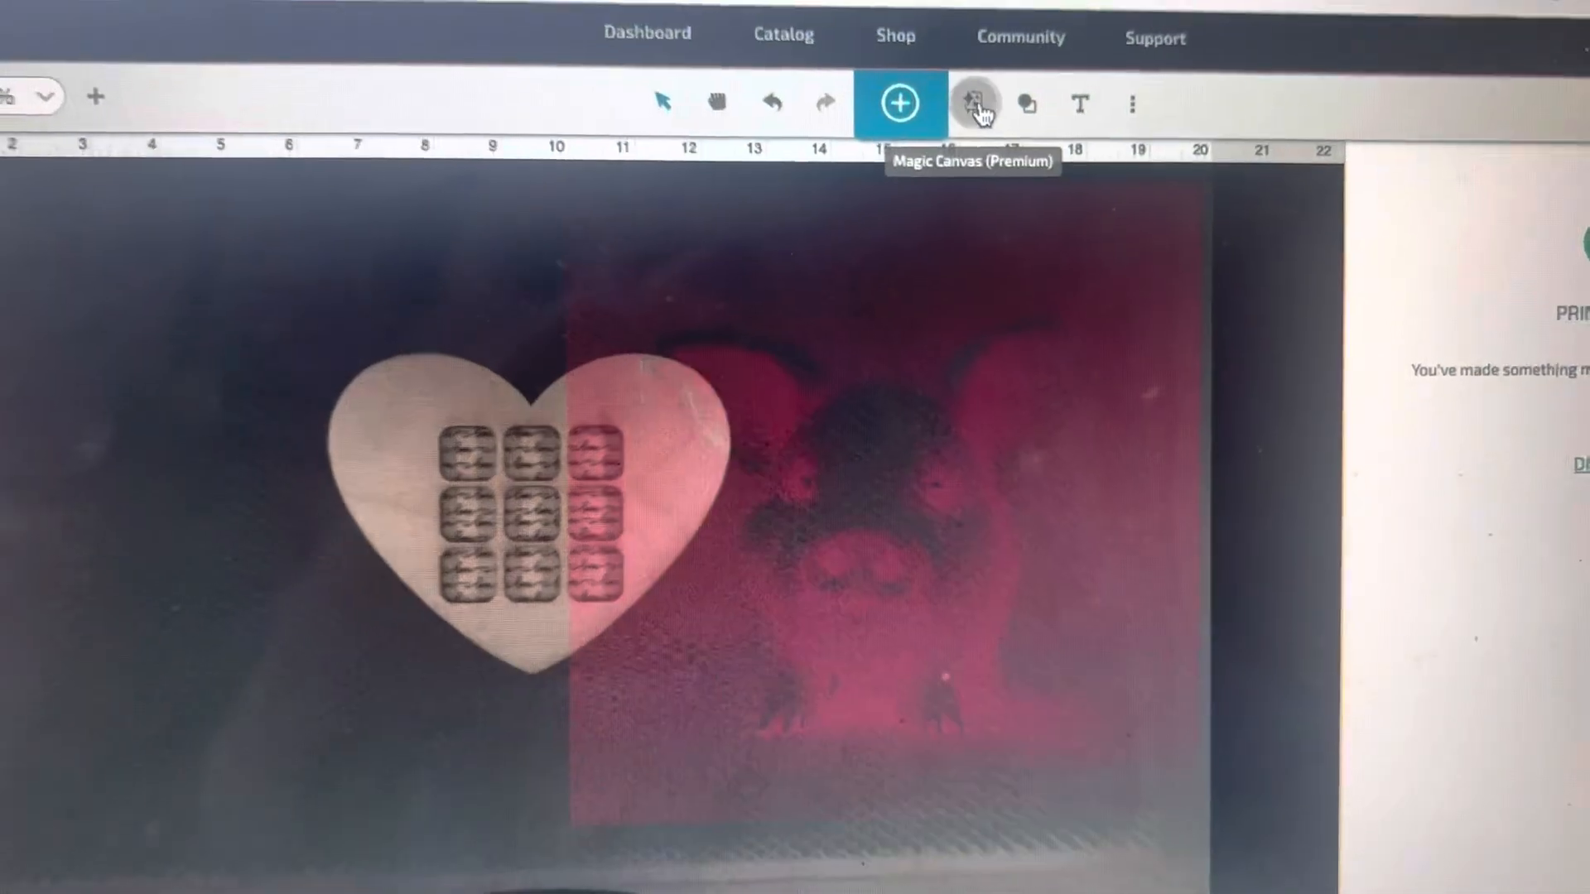
- Launch the Magic Canvas AI image generator from the top toolbar
click(975, 103)
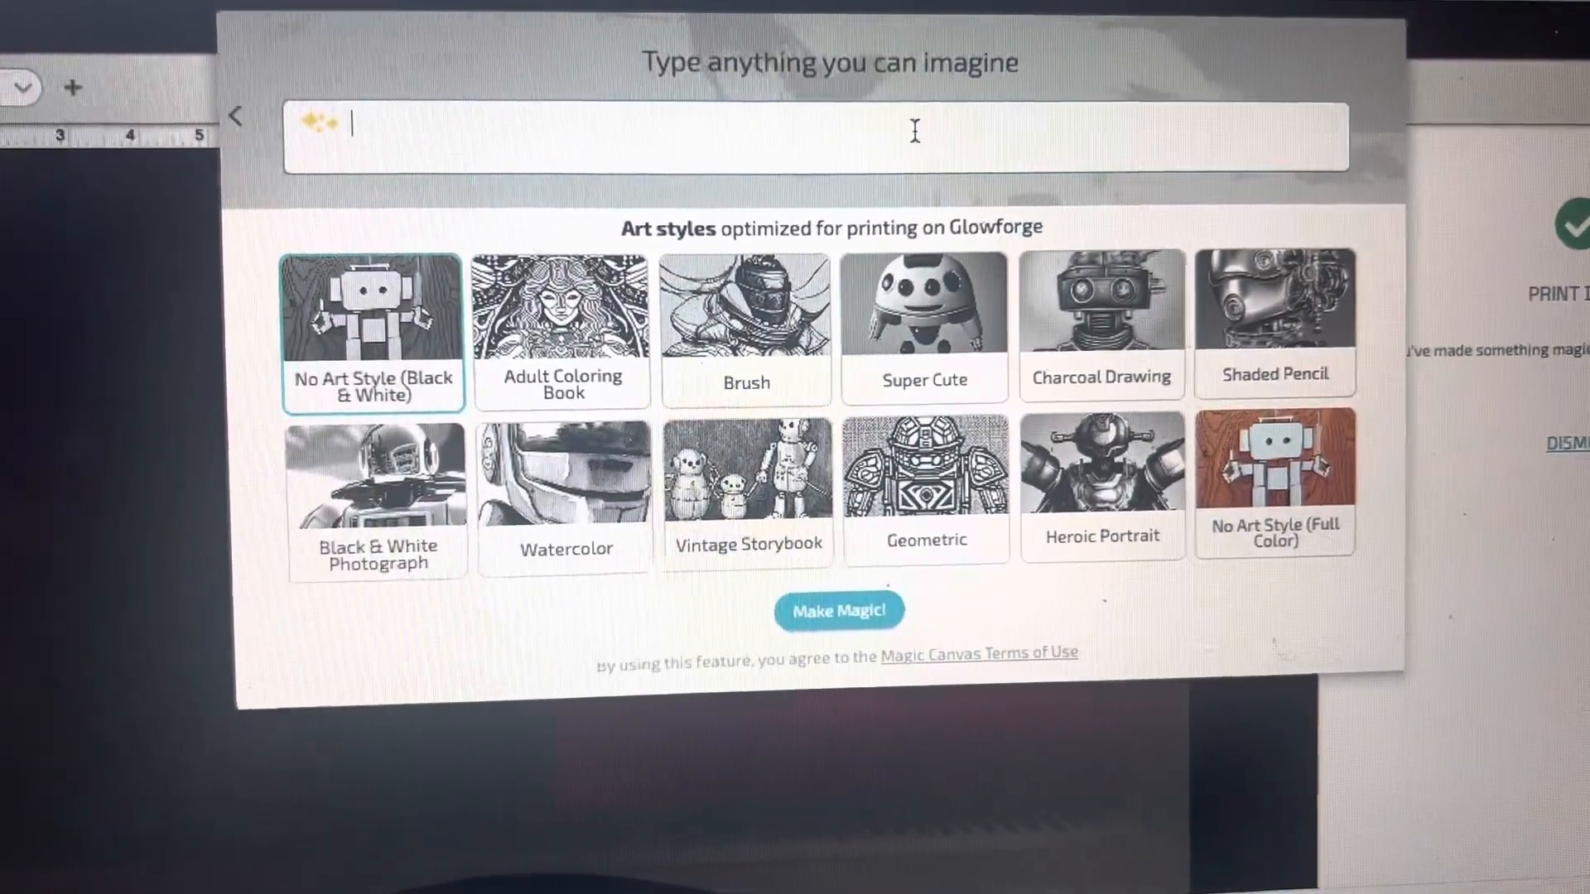
- Generate Super Cute style images from the prompt 'cat in pajamas'
text(cat)
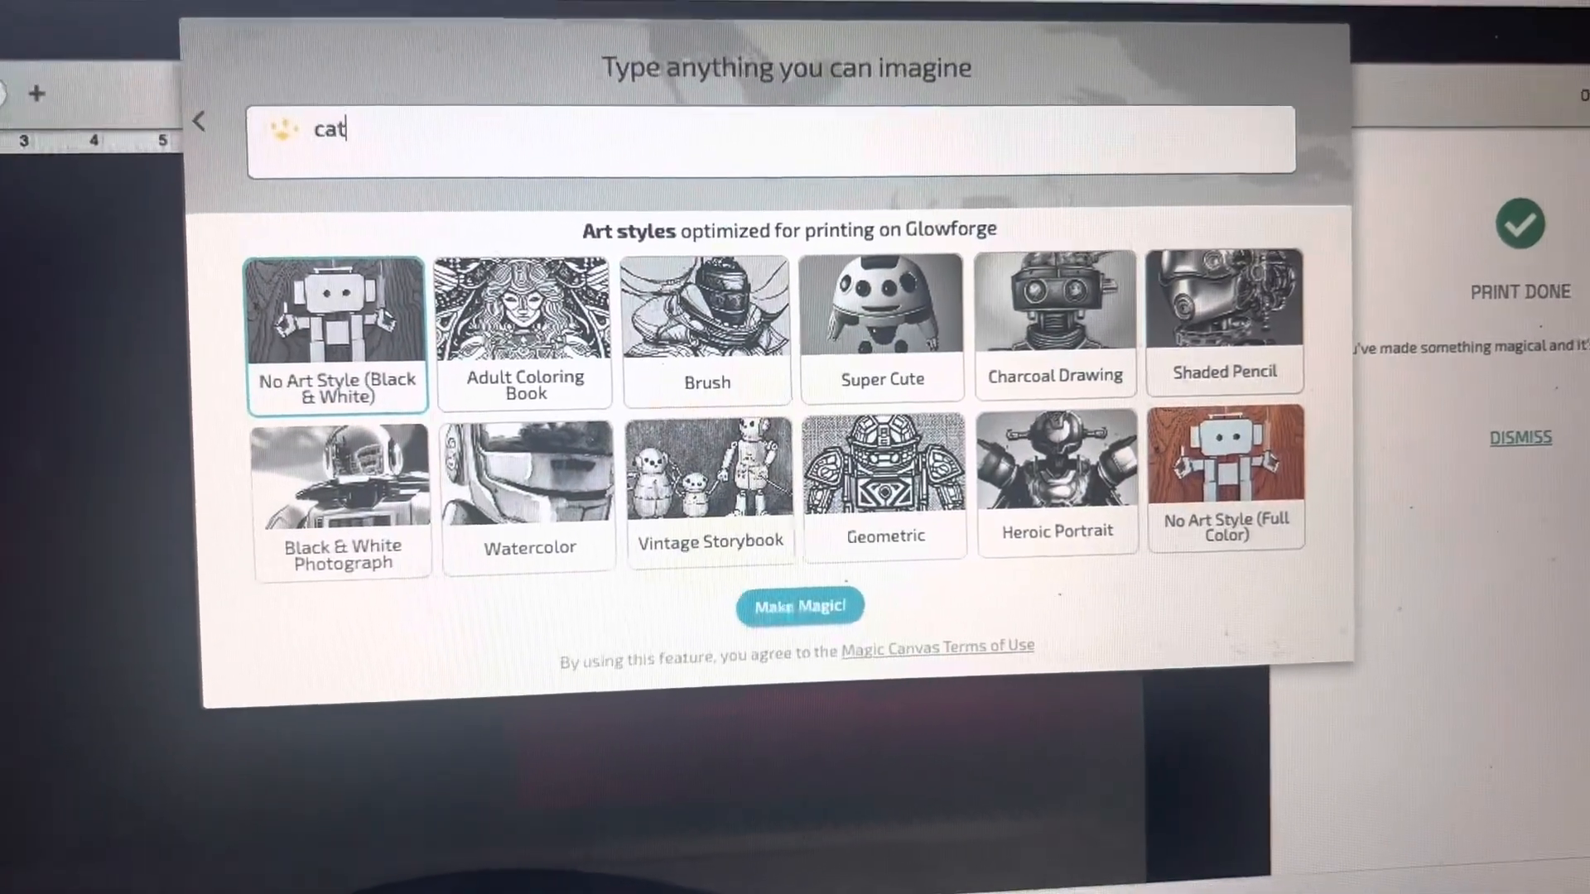
text(in pajamas)
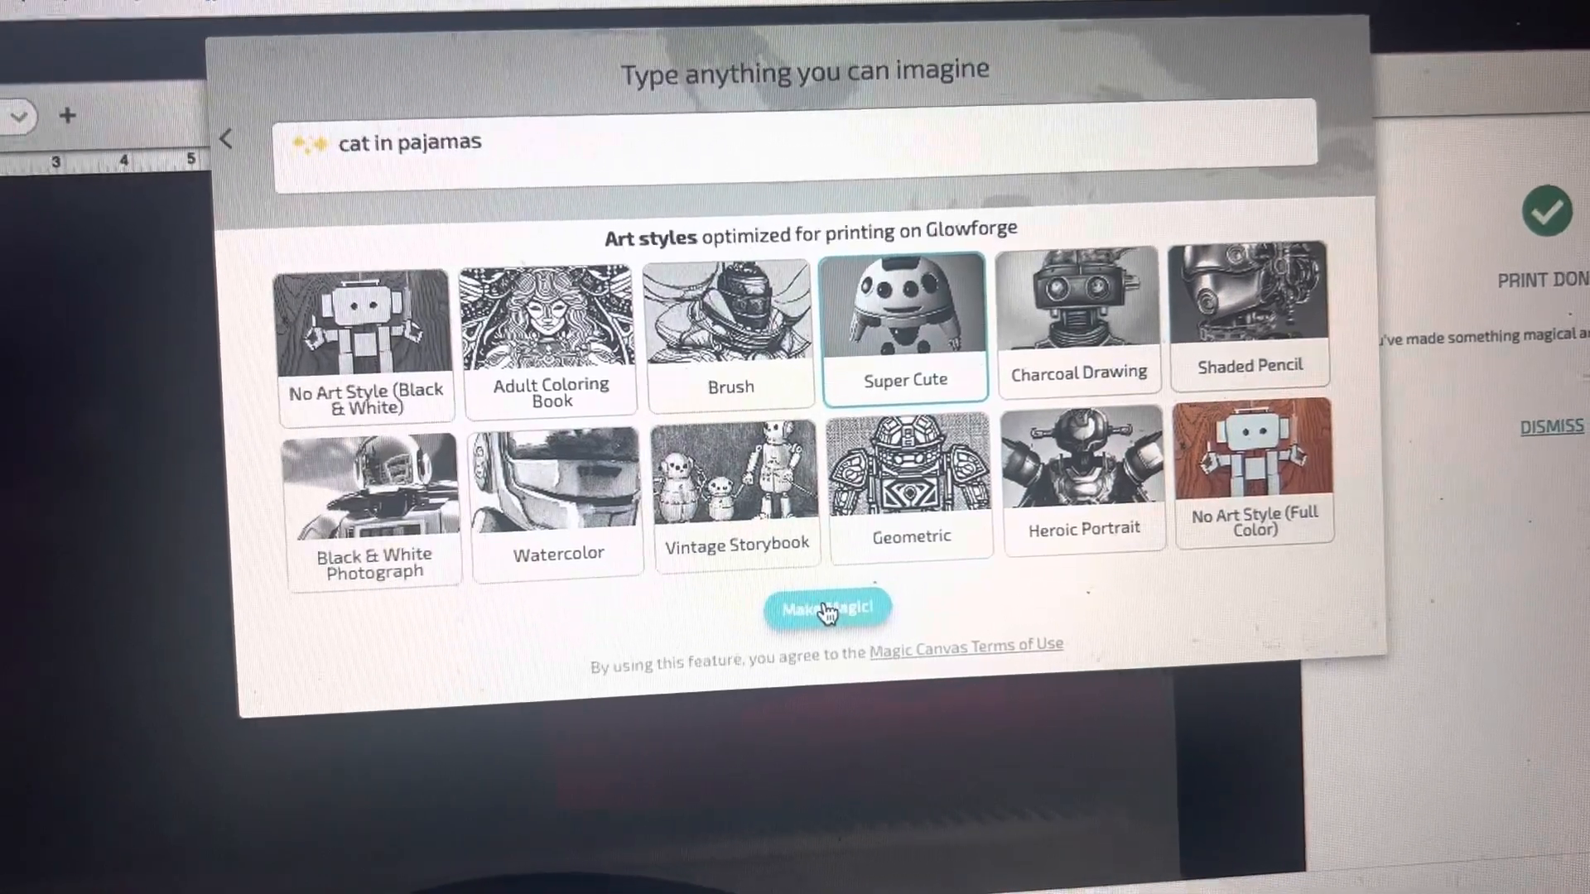
click(828, 628)
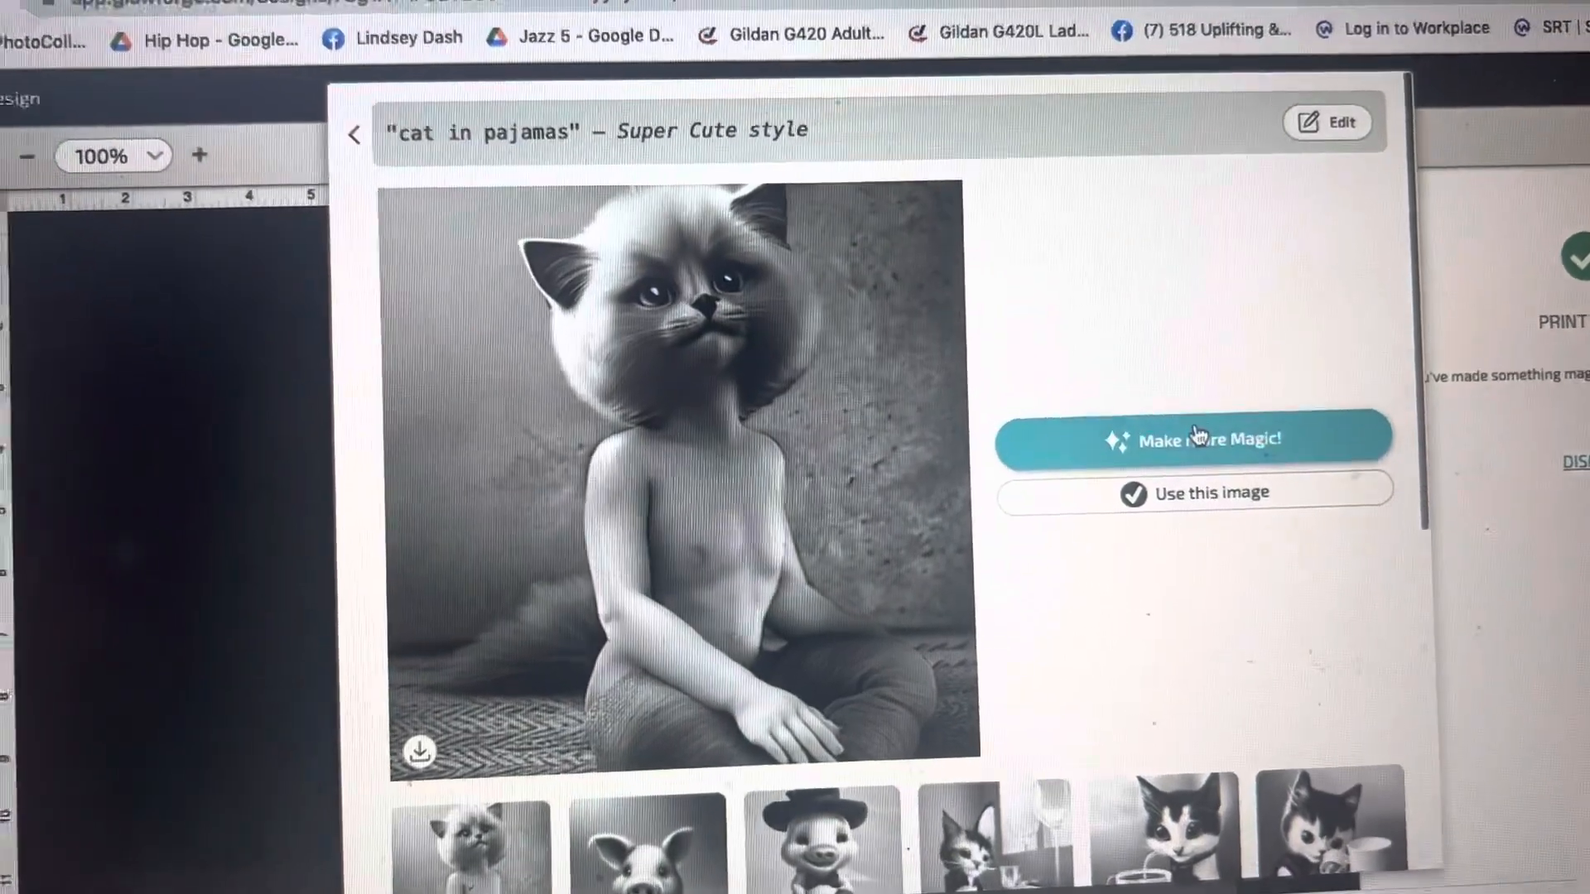
- Return to the prompt screen via Make more Magic! to generate further images
click(1193, 438)
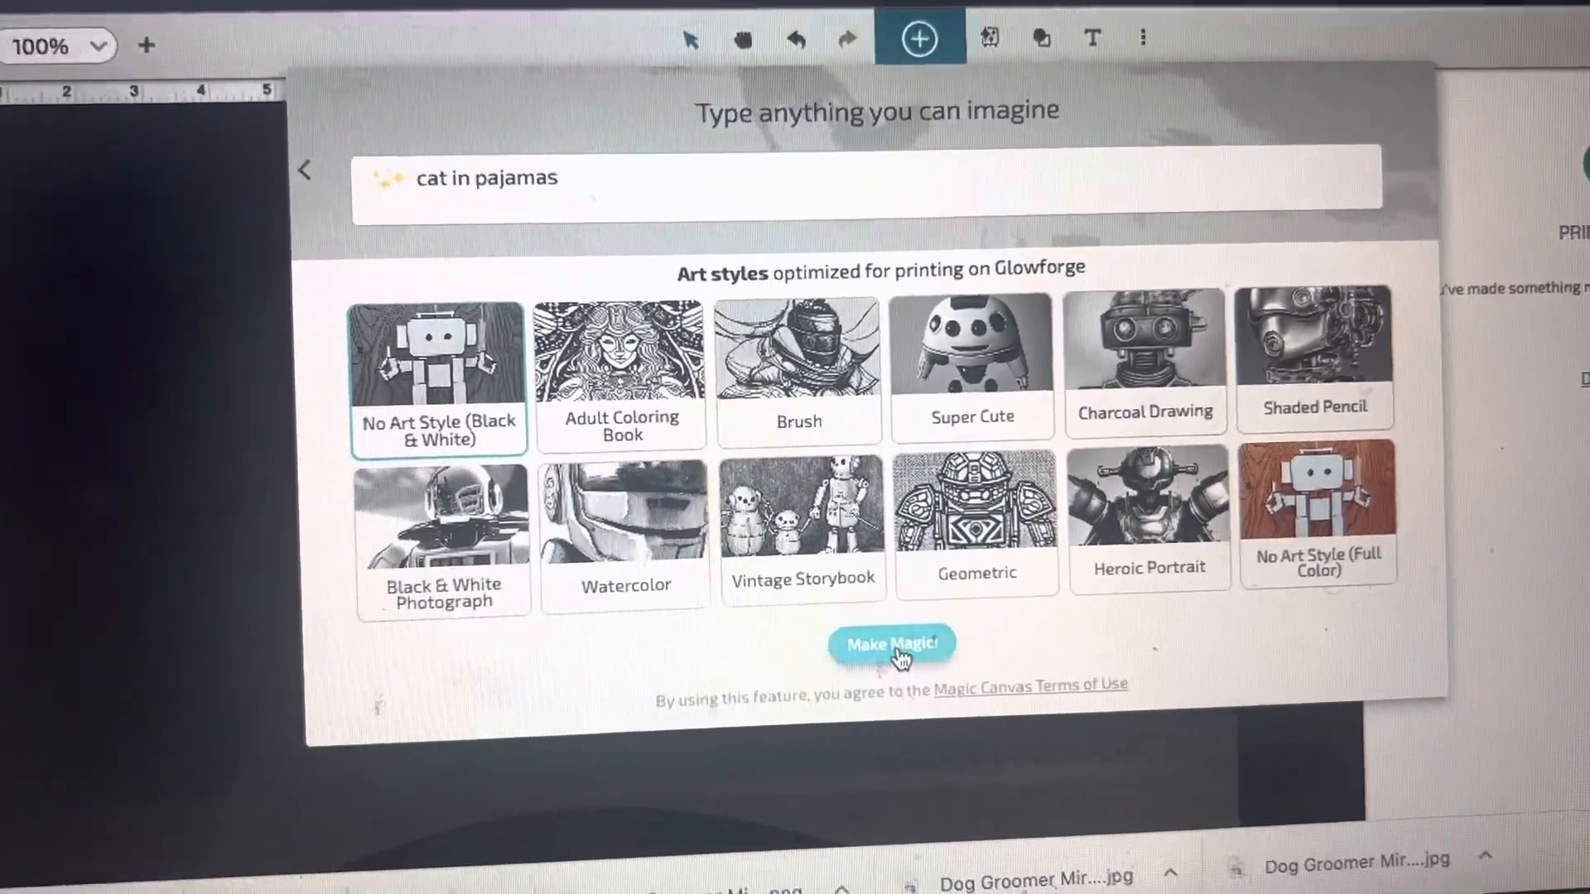
- Generate a new black-and-white batch and choose the cat wearing glasses and a bow tie
click(891, 643)
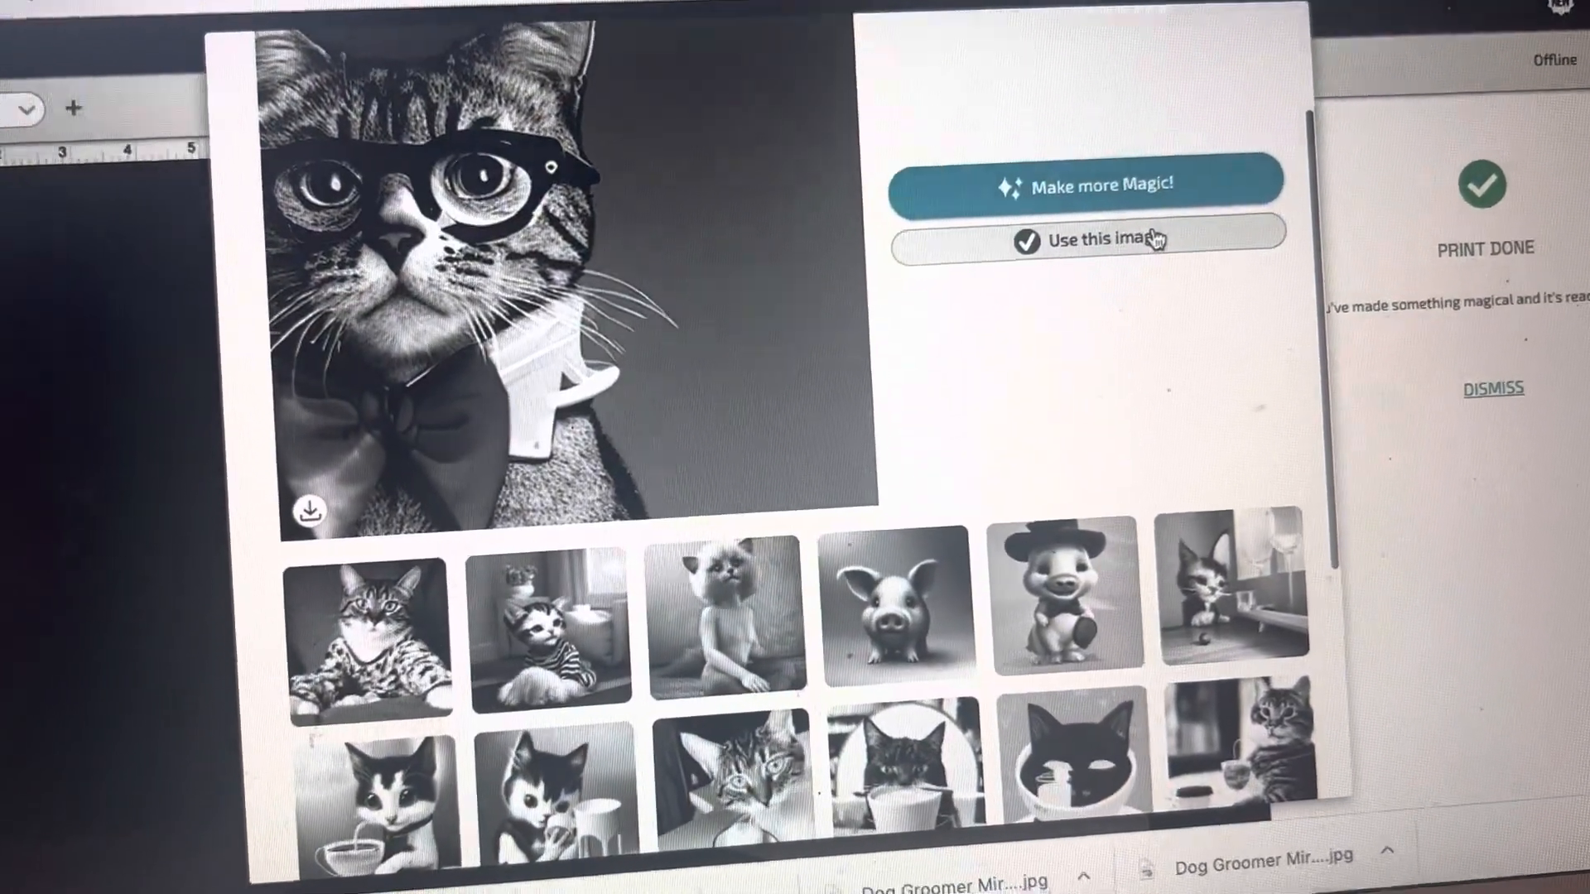
click(1103, 241)
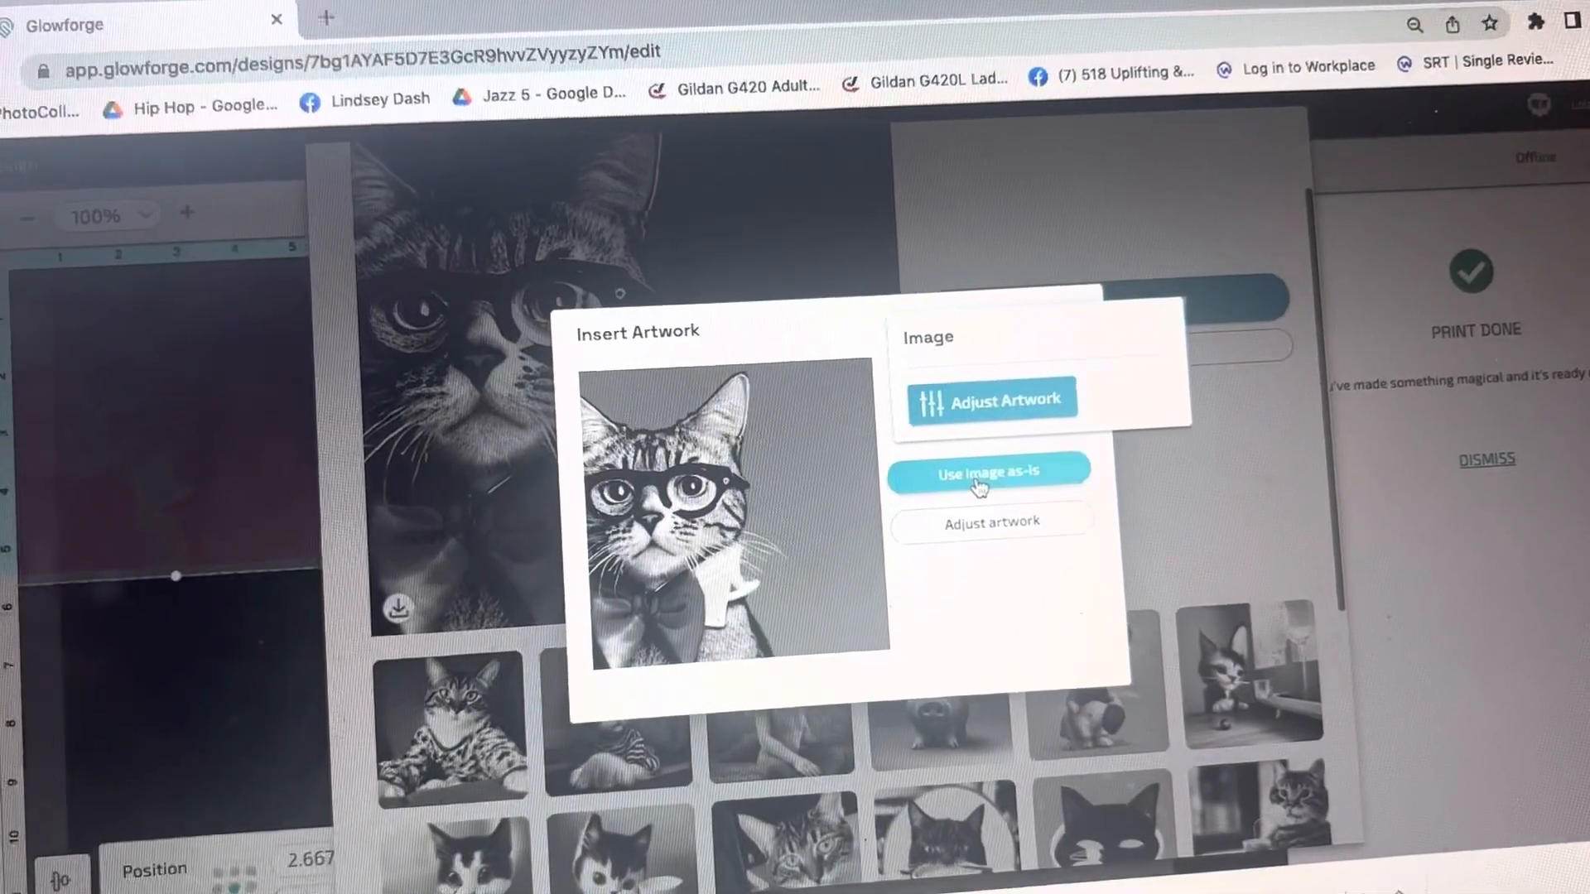
- Insert the cat-in-glasses image as-is onto the bed beside the heart
click(988, 473)
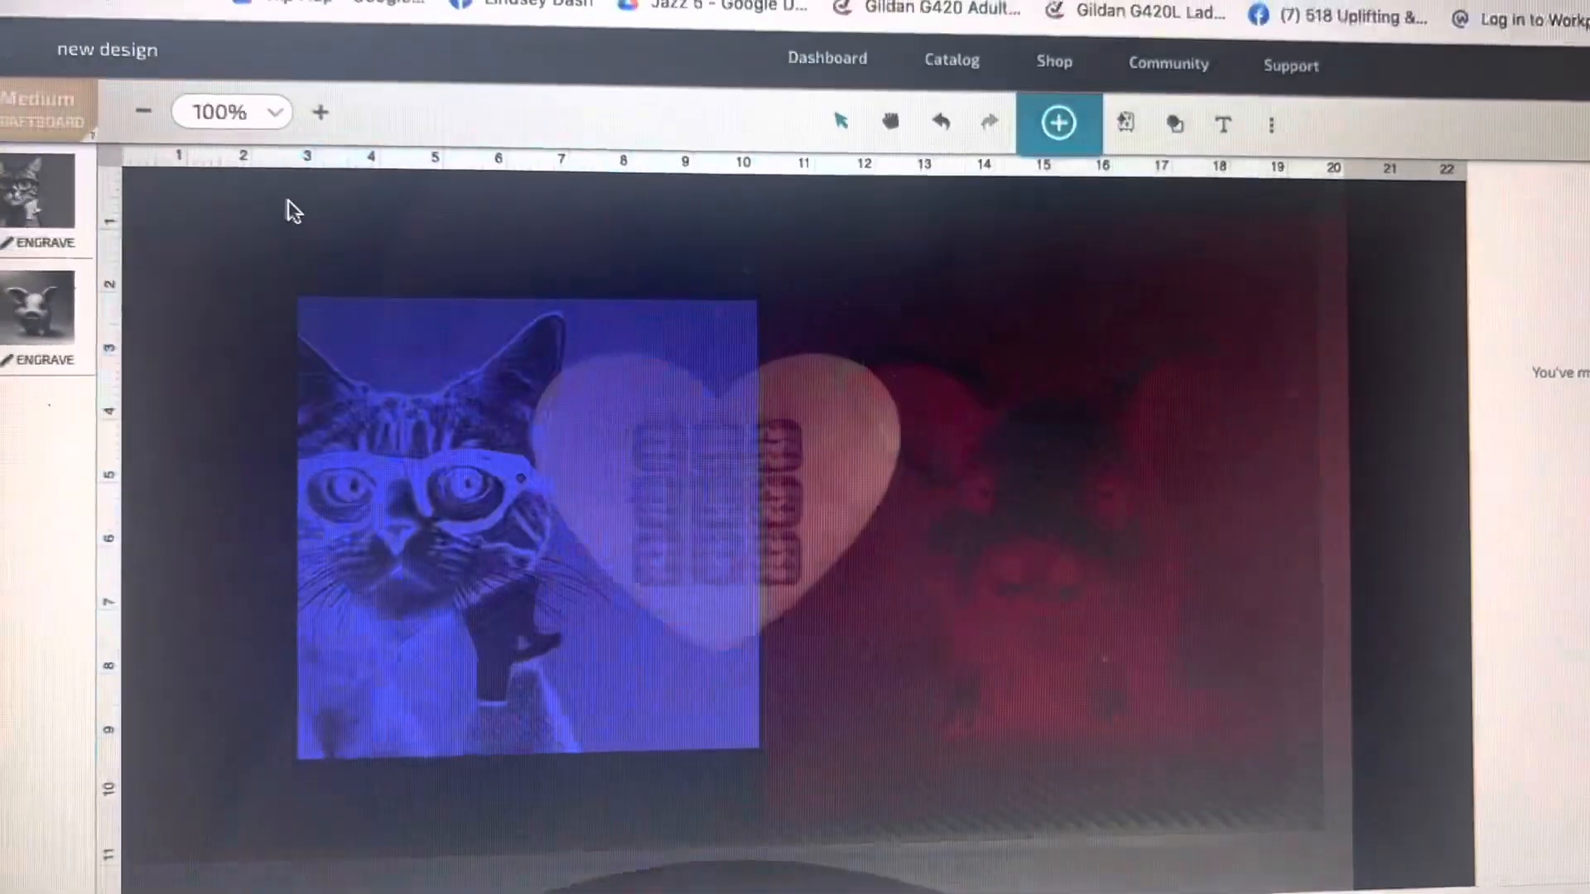
- Drag the cat artwork up and left so it partly overlaps the heart
click(365, 378)
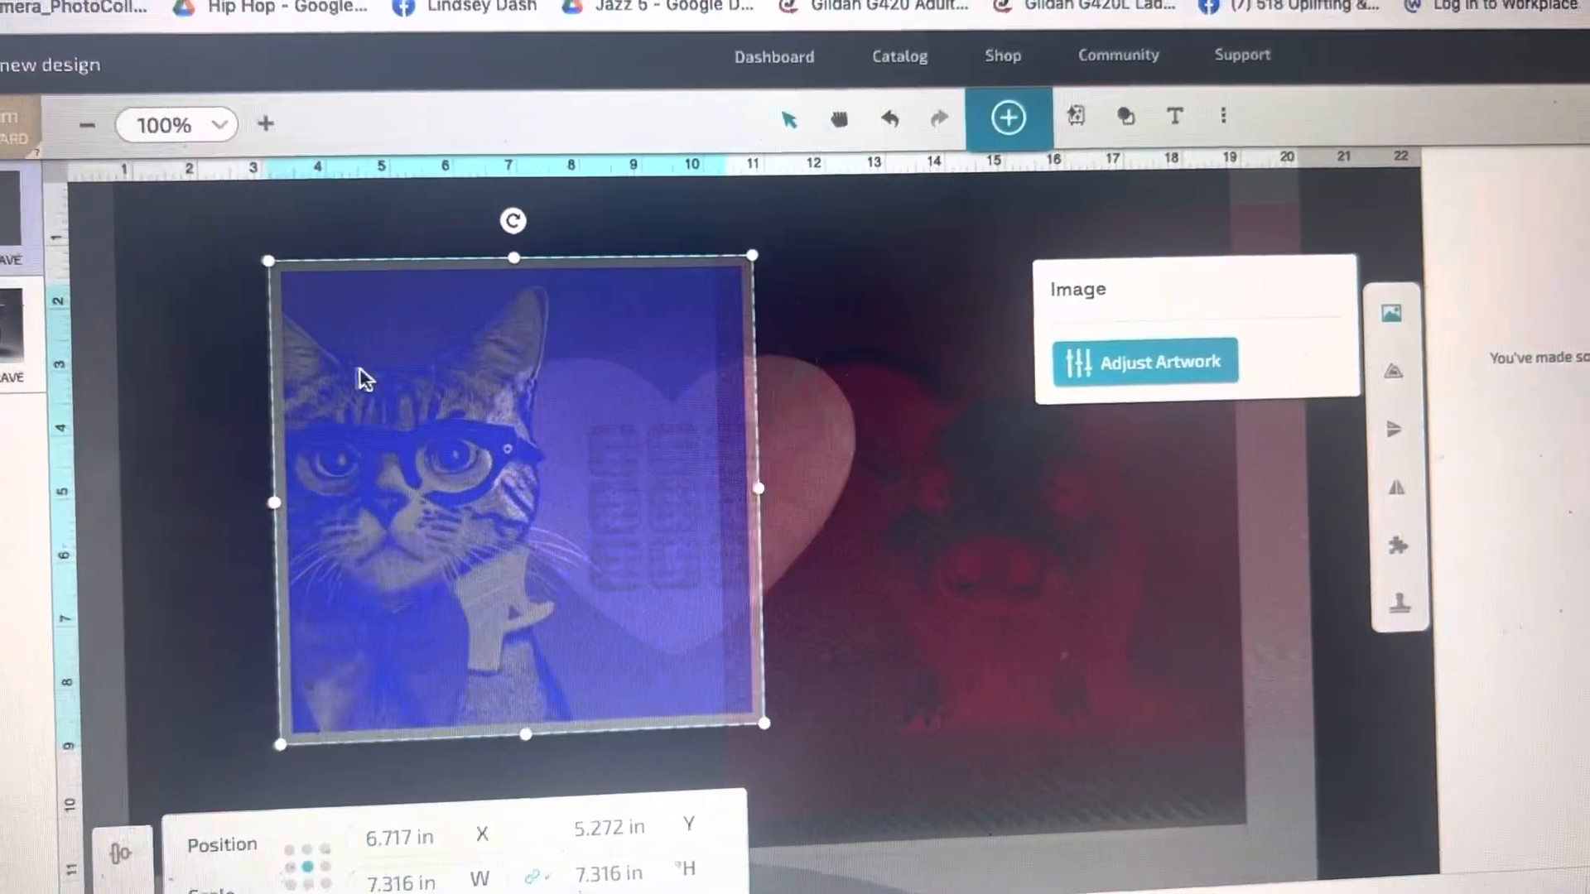
drag(511, 497, 450, 472)
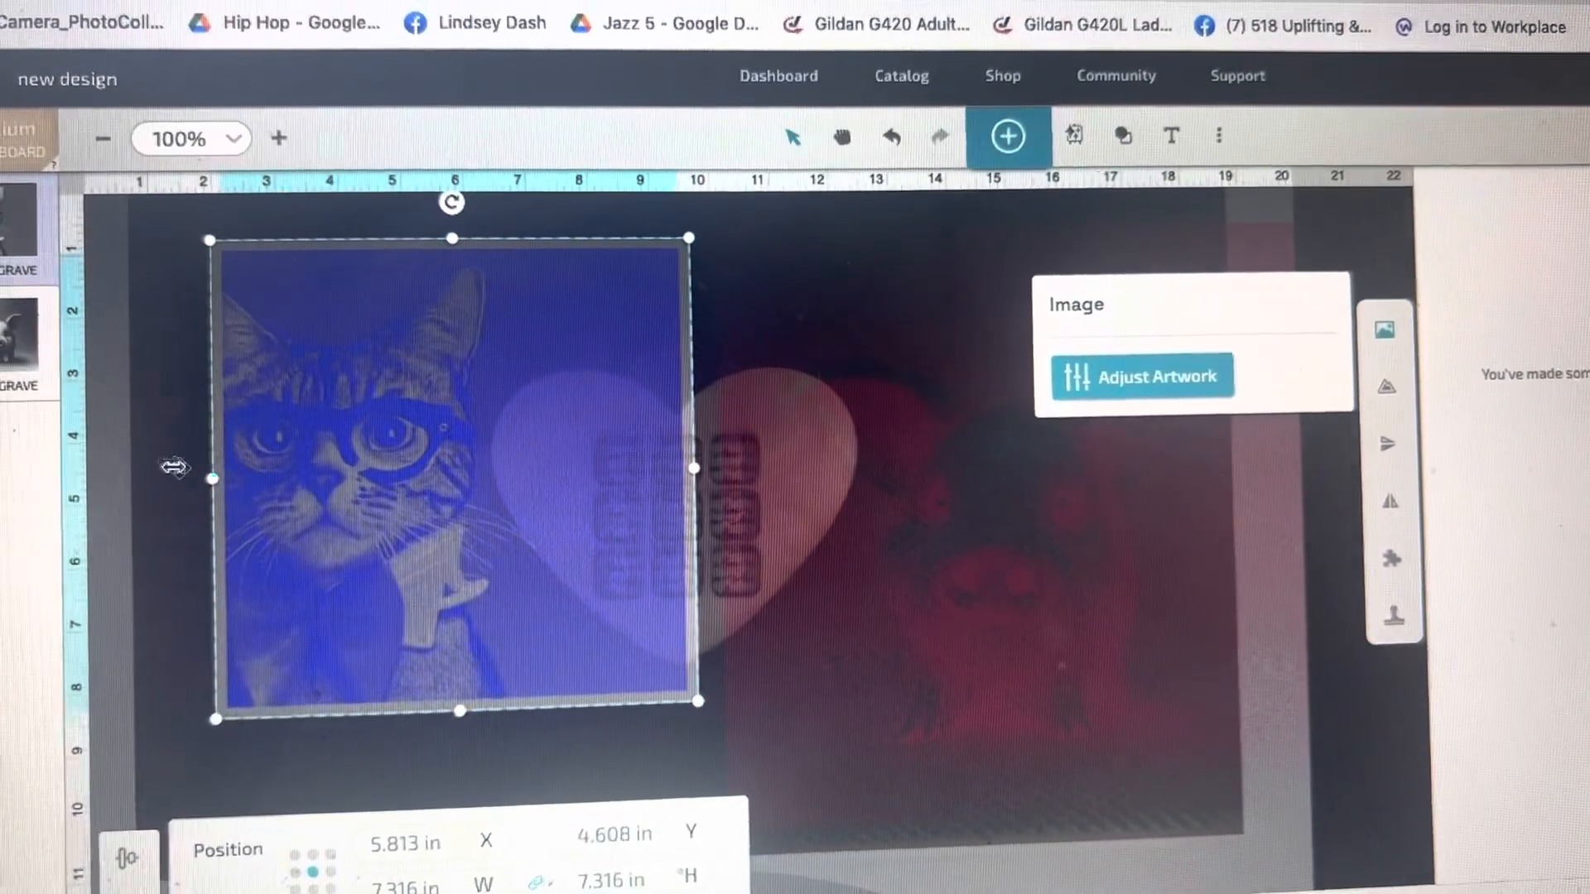